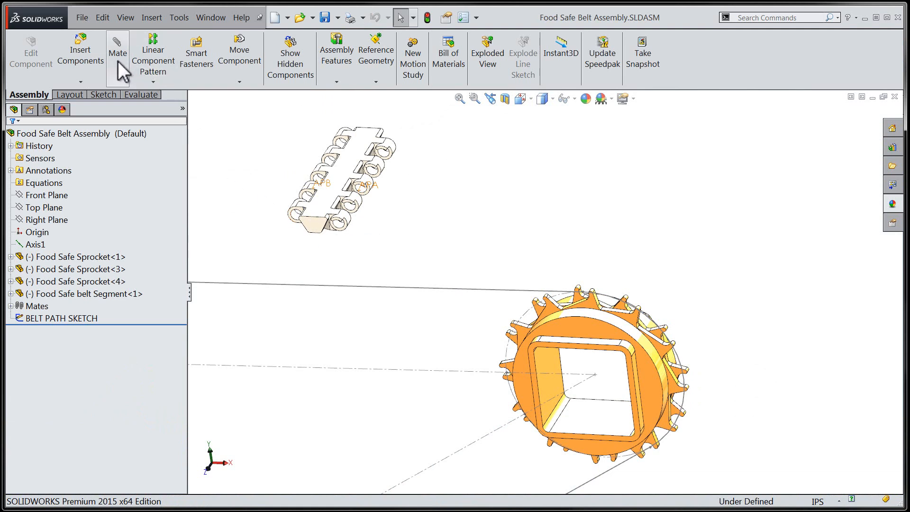
Start a new Mate and expand the Advanced Mates section in the PropertyManager.
left_click(117, 42)
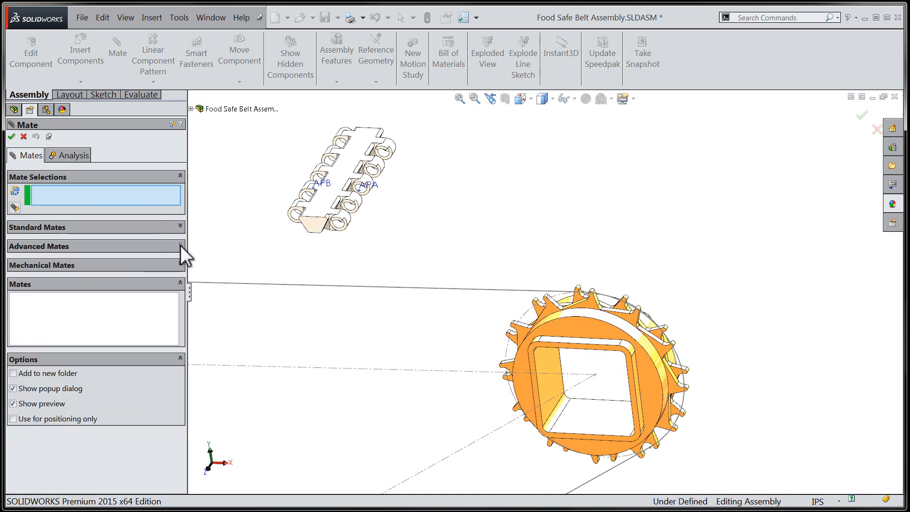
left_click(43, 247)
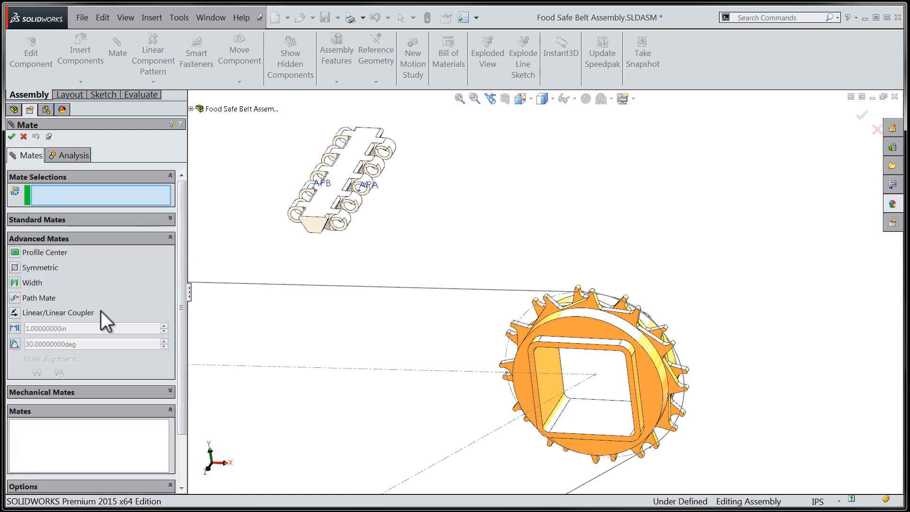
mouse_move(10, 309)
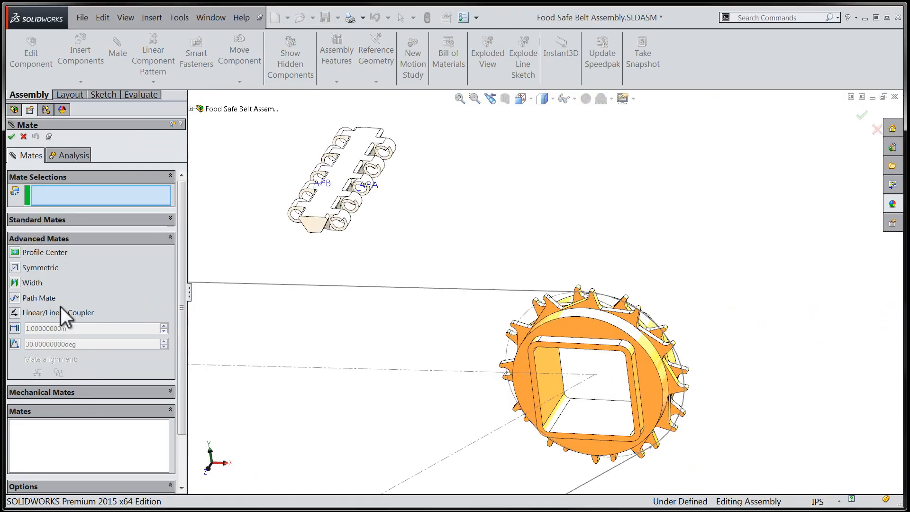
mouse_move(16, 308)
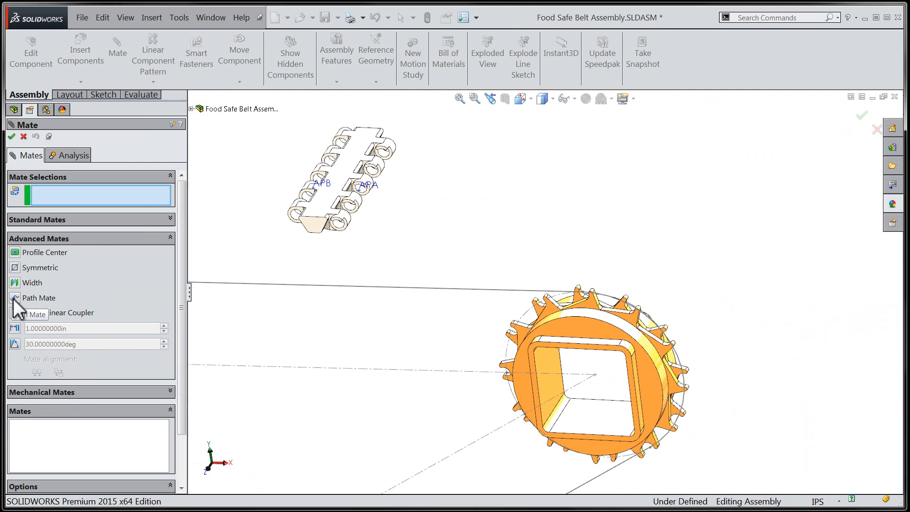
Create PathMate3 linking vertex APA of the belt link to the closed belt path loop.
left_click(38, 298)
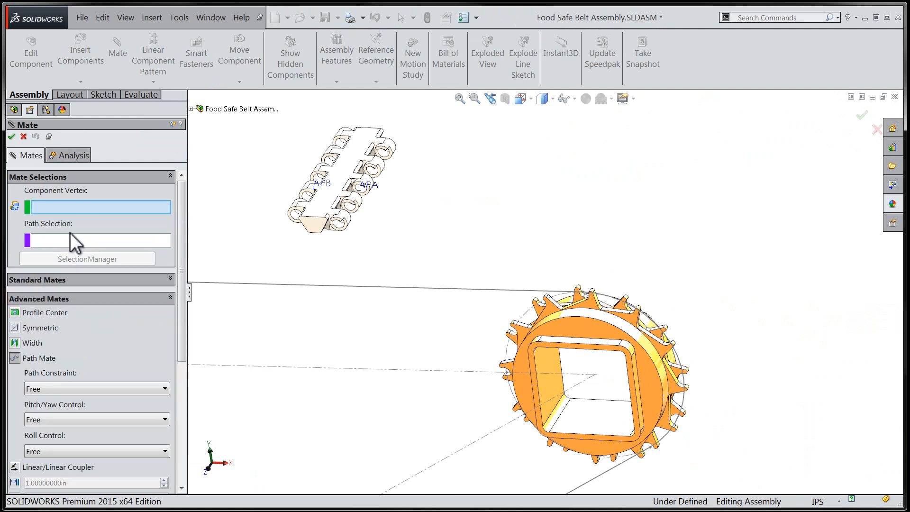
mouse_move(86, 213)
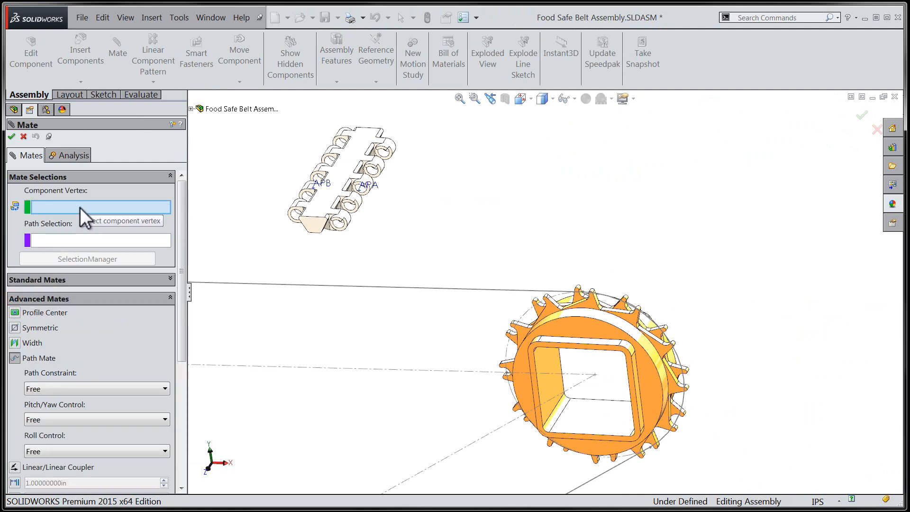
left_click(101, 240)
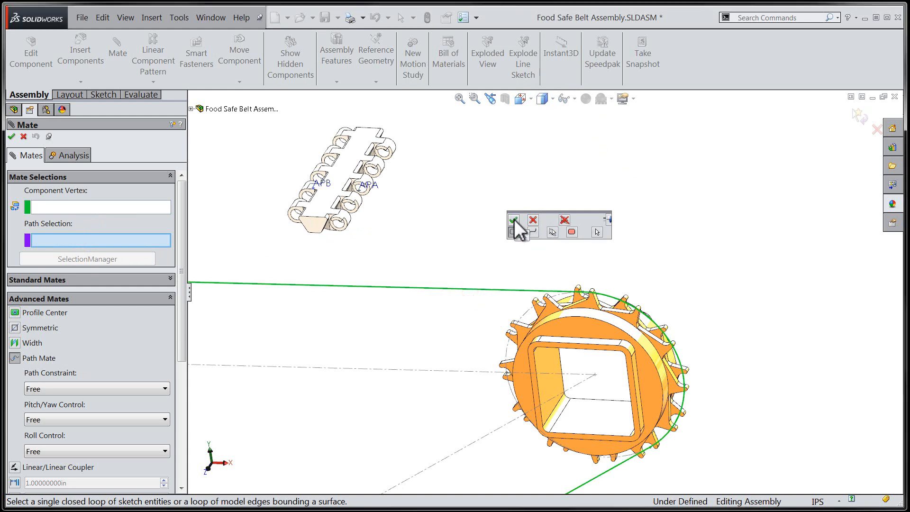
left_click(514, 220)
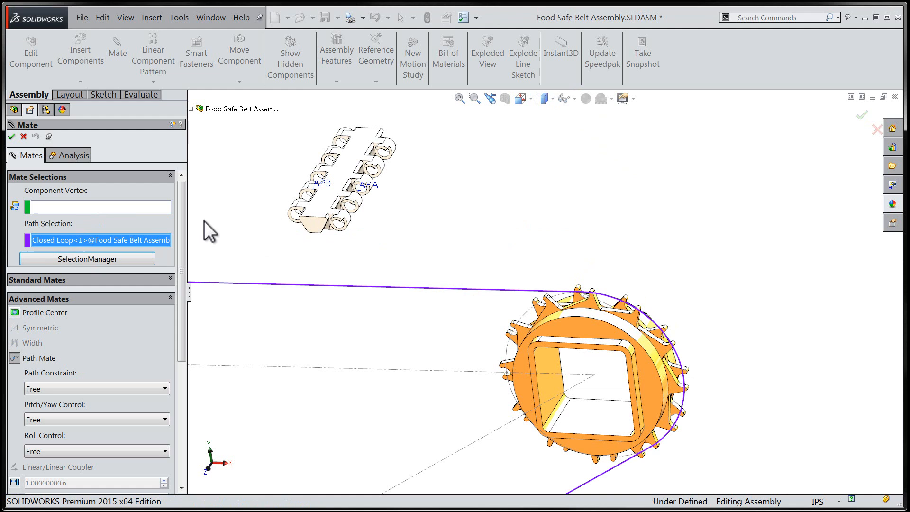
left_click(119, 207)
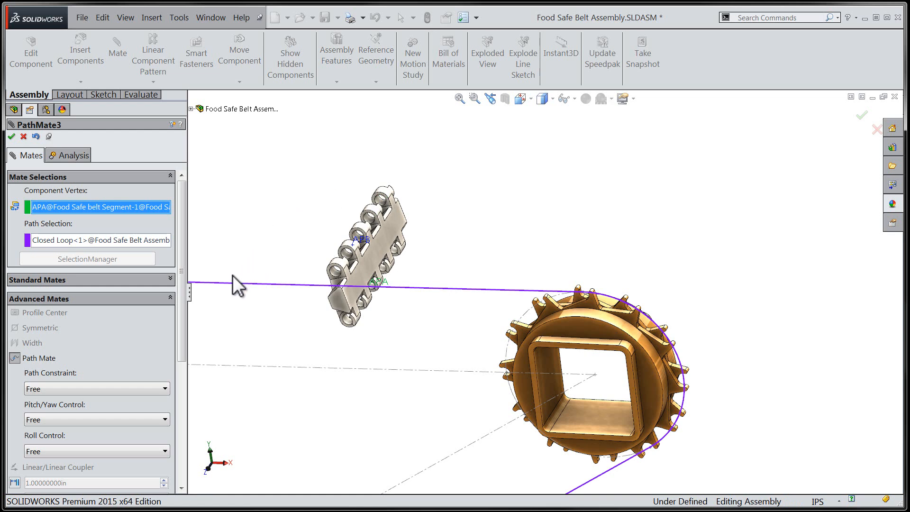
mouse_move(19, 151)
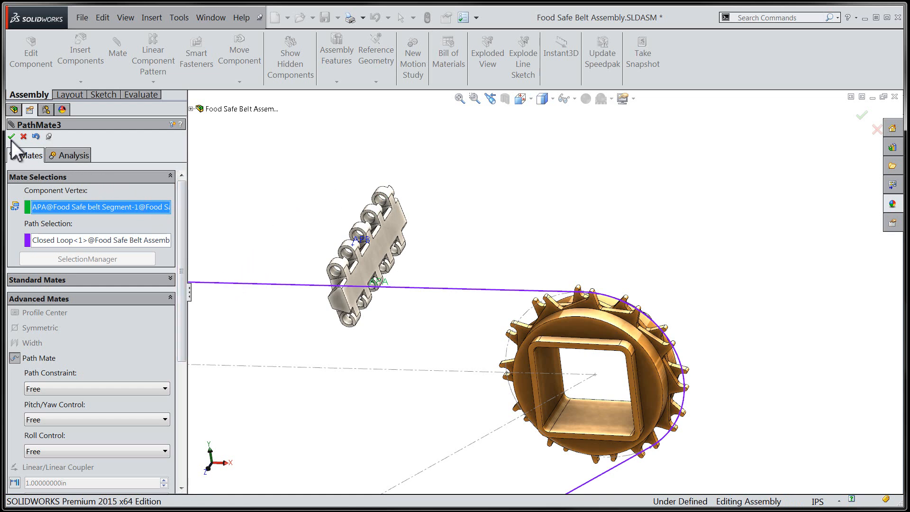
left_click(7, 151)
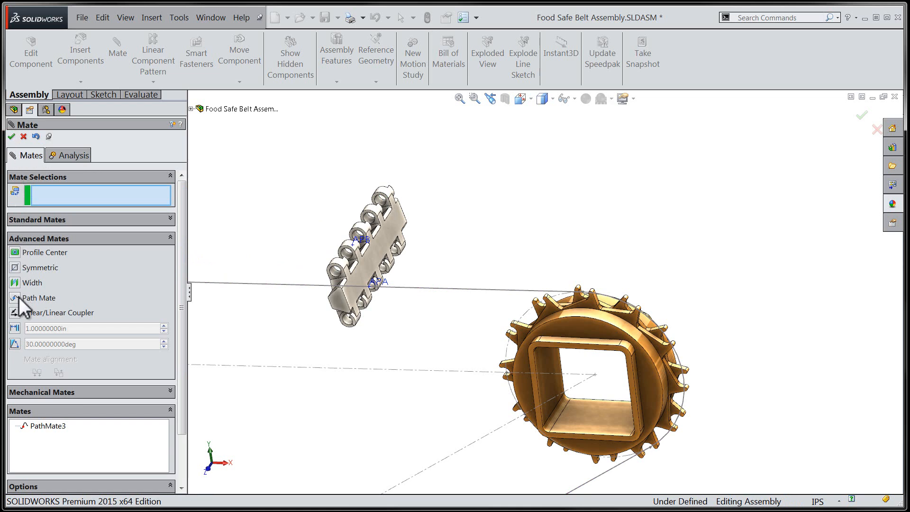
Create PathMate4 linking vertex APB of the belt link to the same closed belt path loop.
left_click(38, 298)
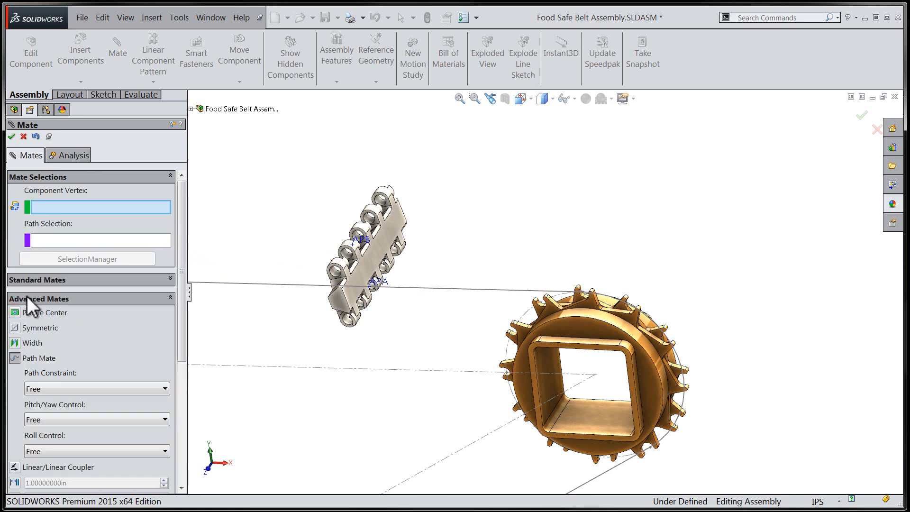
left_click(80, 256)
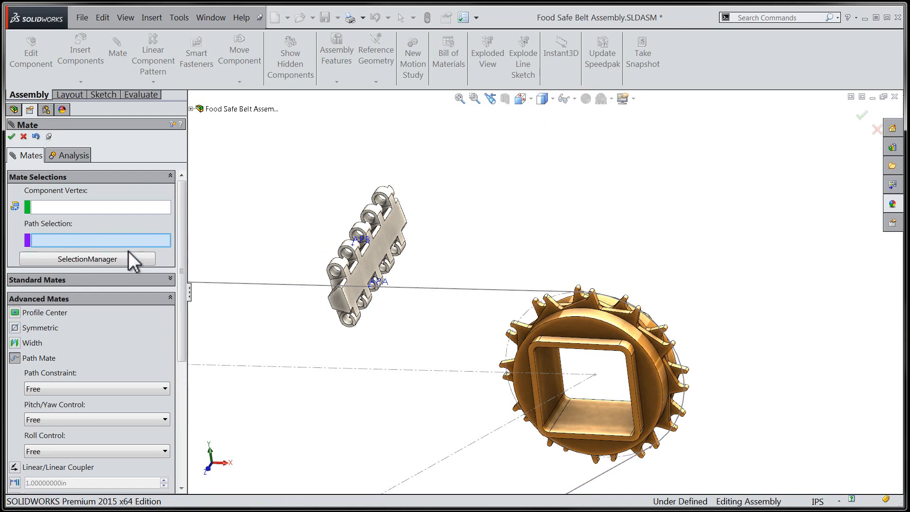
left_click(87, 258)
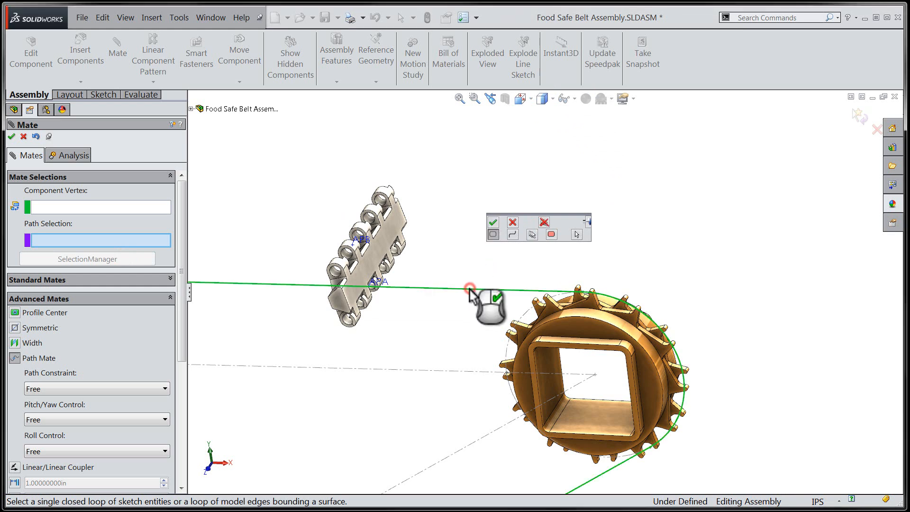
left_click(493, 221)
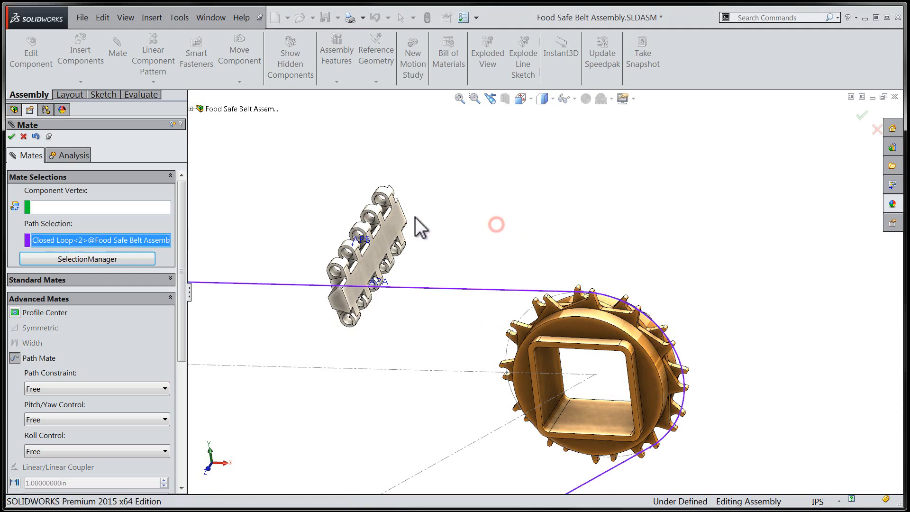
left_click(359, 243)
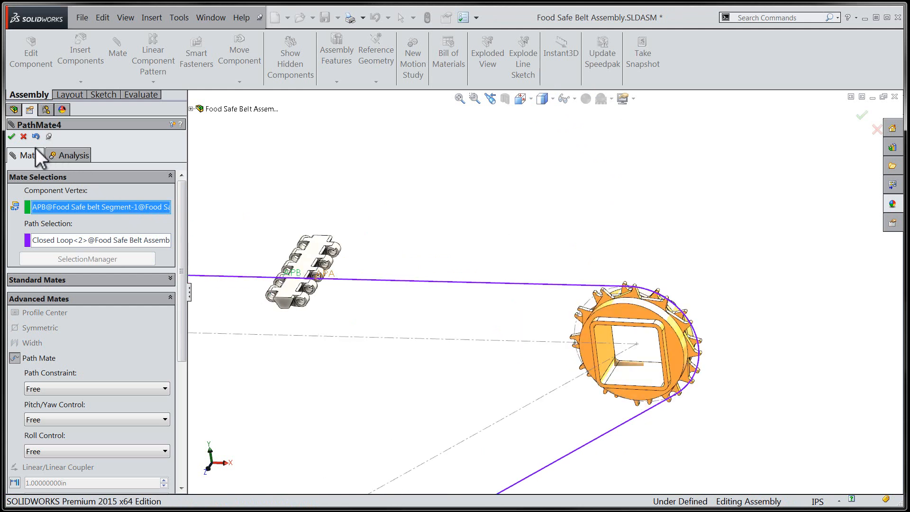
left_click(9, 150)
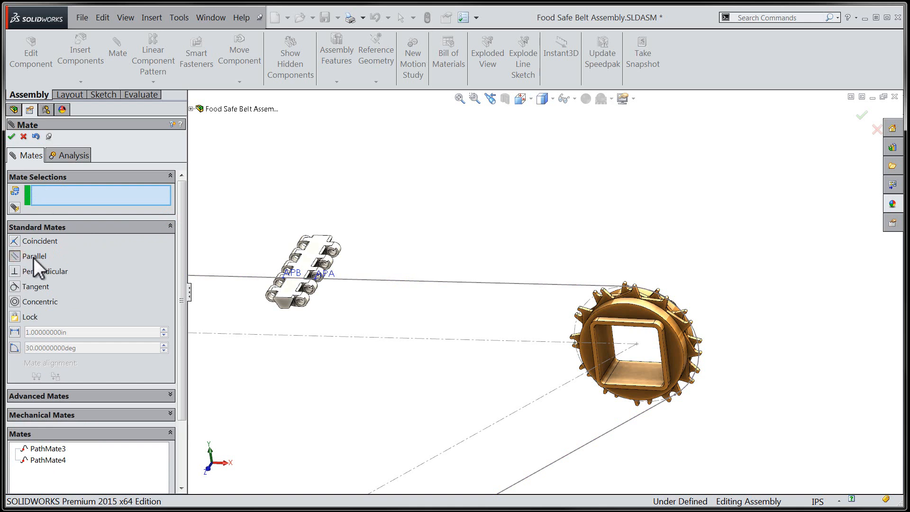
Add a parallel mate between the assembly's Axis1 and the belt link's Pattern Axis.
left_click(190, 109)
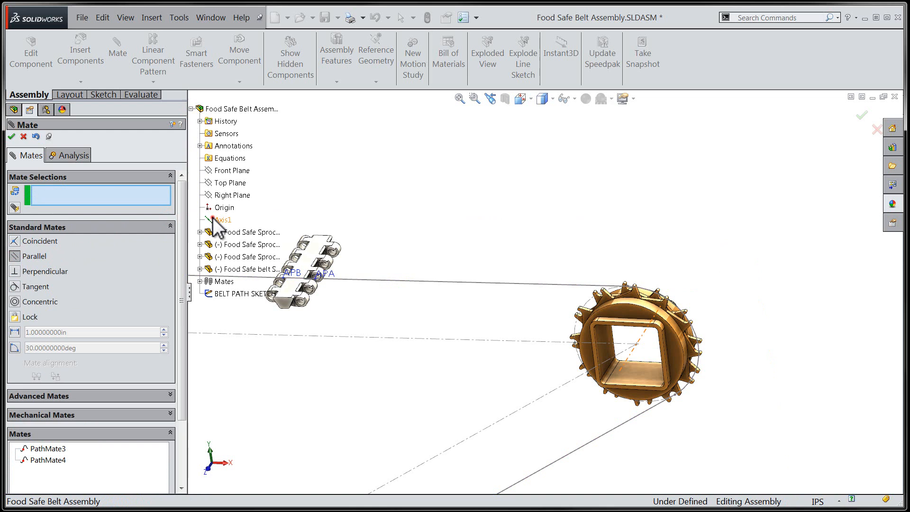
left_click(222, 220)
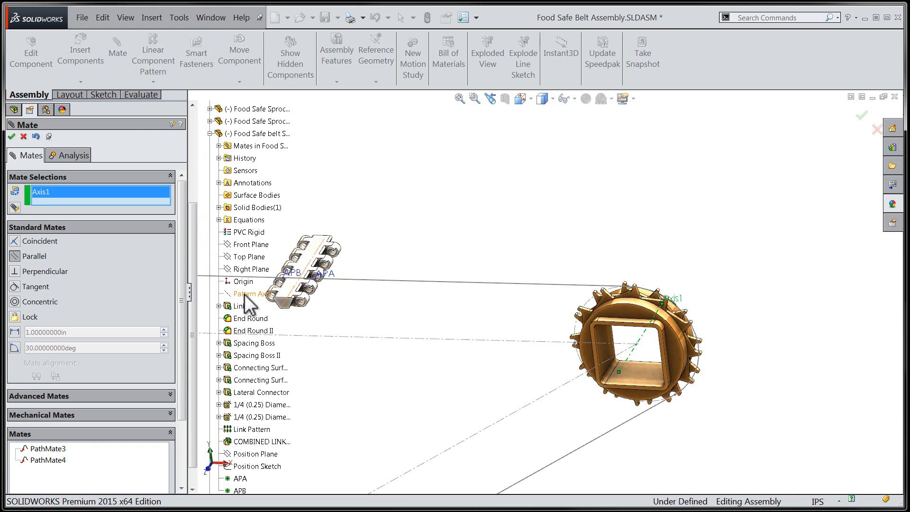
left_click(255, 294)
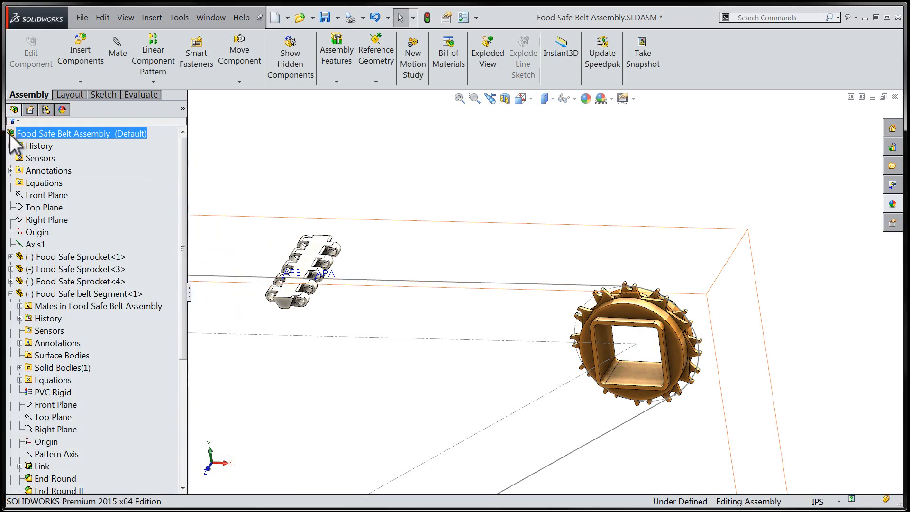
Drag Food Safe belt Segment<1> around the sprocket and back to confirm it follows the path.
left_click(268, 176)
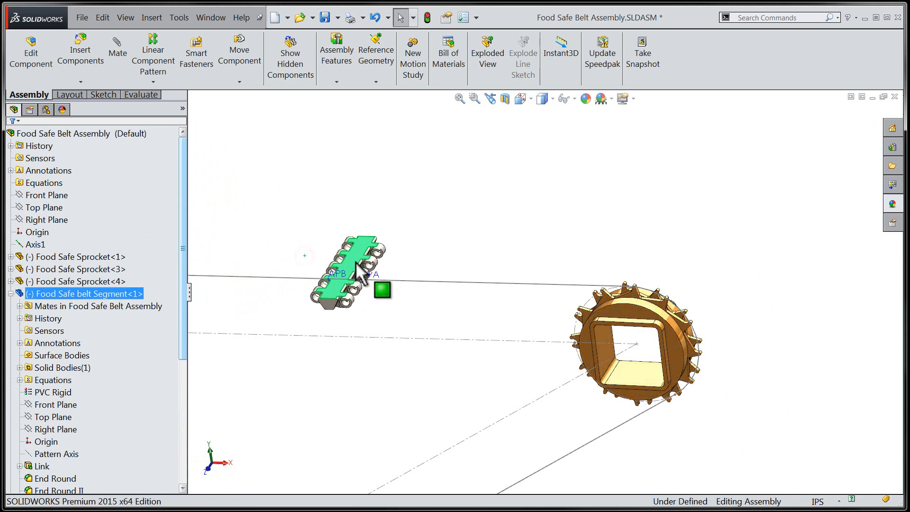
left_click_drag(358, 271, 700, 377)
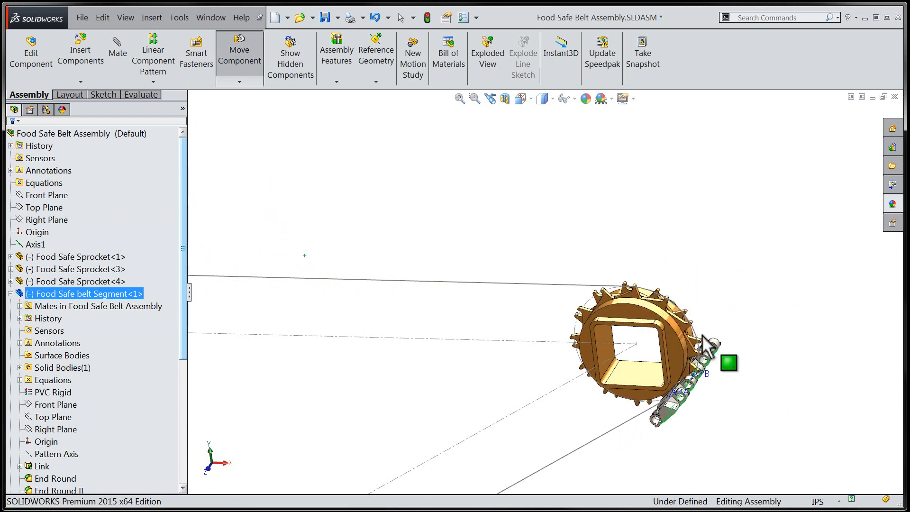
left_click_drag(703, 346, 528, 276)
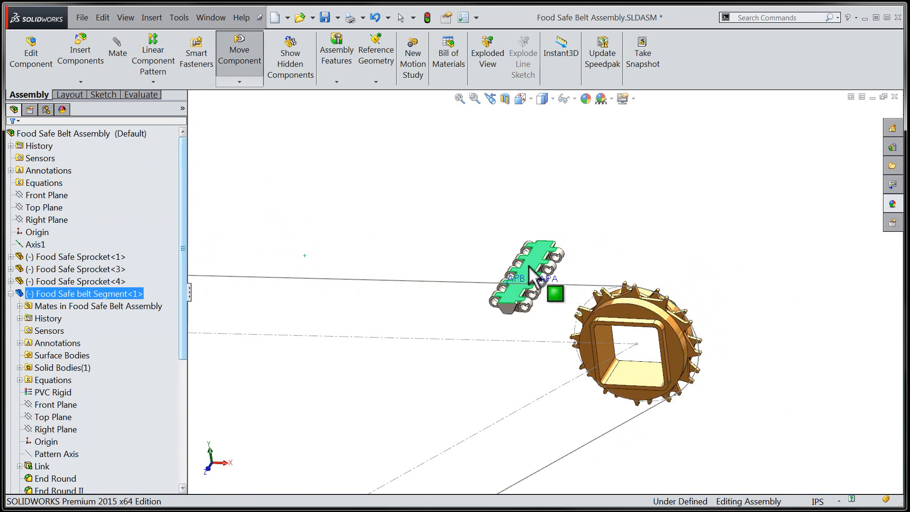
left_click_drag(523, 279, 569, 446)
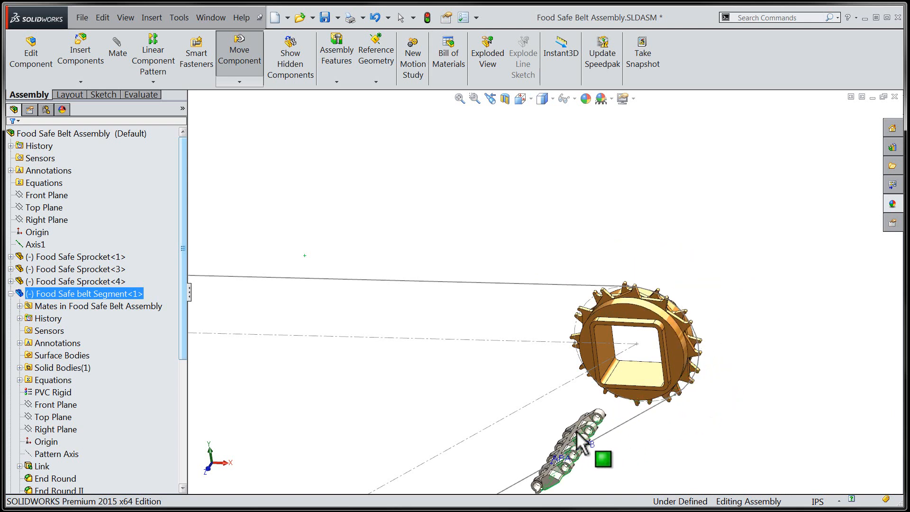
left_click_drag(580, 441, 508, 279)
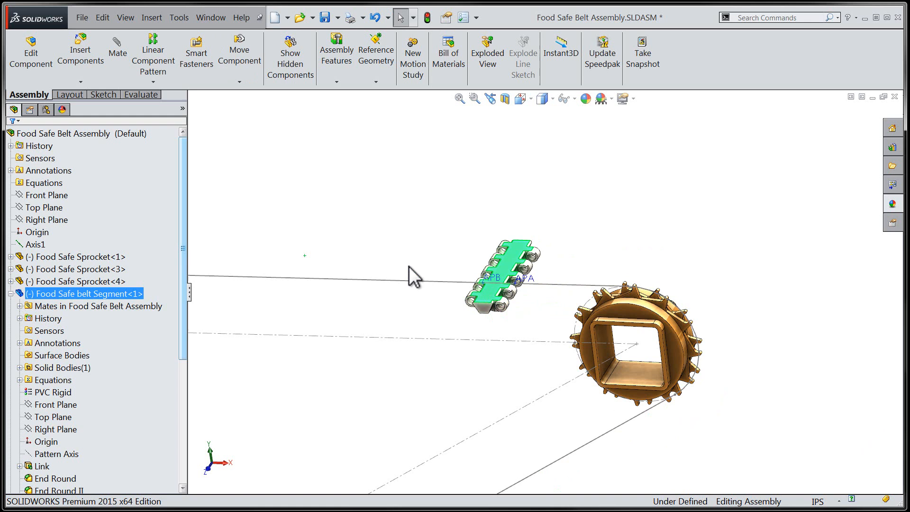
left_click(414, 282)
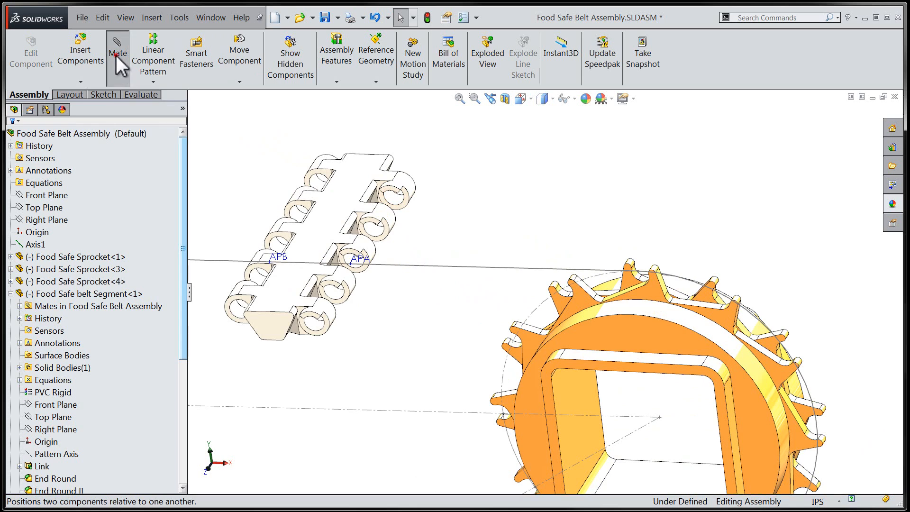
Add a positioning-only coincident mate between Point11 of BELT PATH SKETCH and the link pin face.
left_click(118, 45)
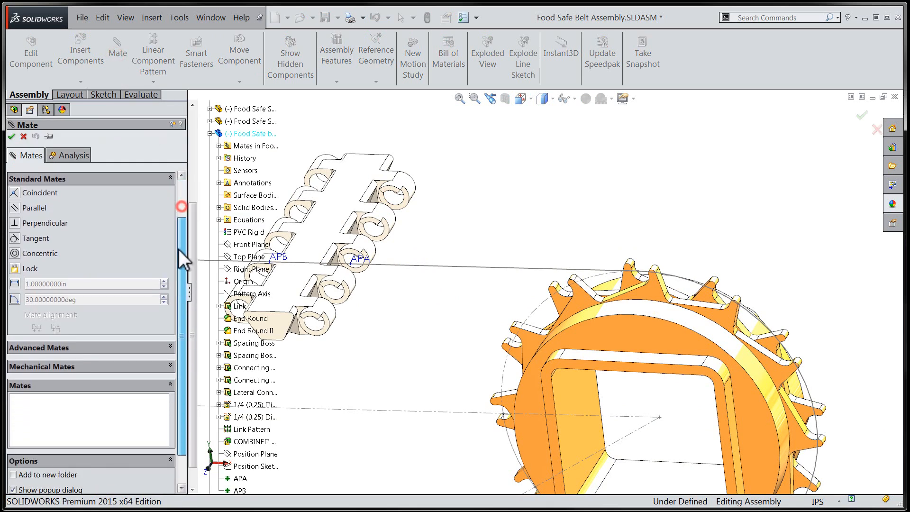
scroll("down", 3)
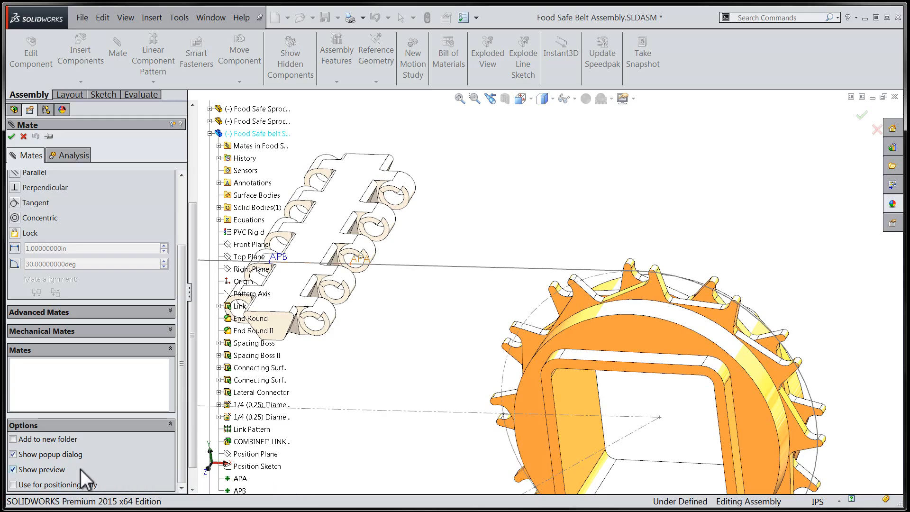
left_click(13, 497)
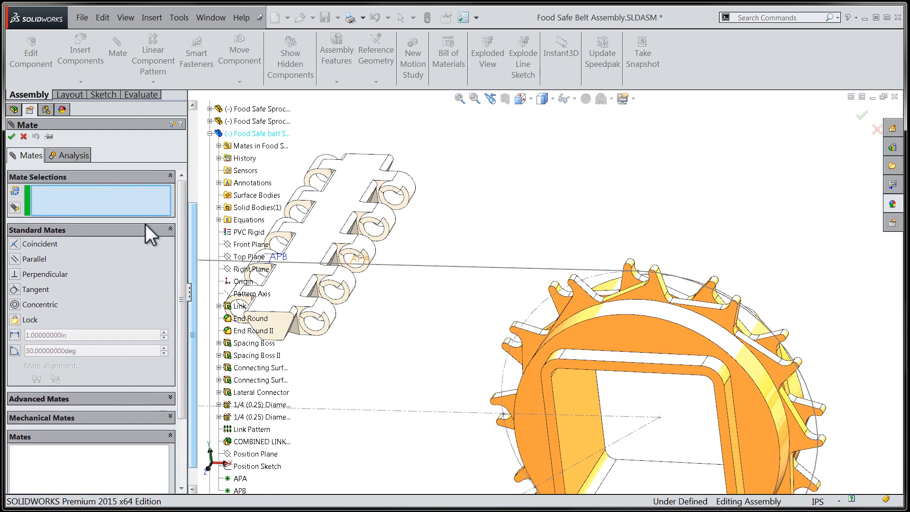
left_click(57, 197)
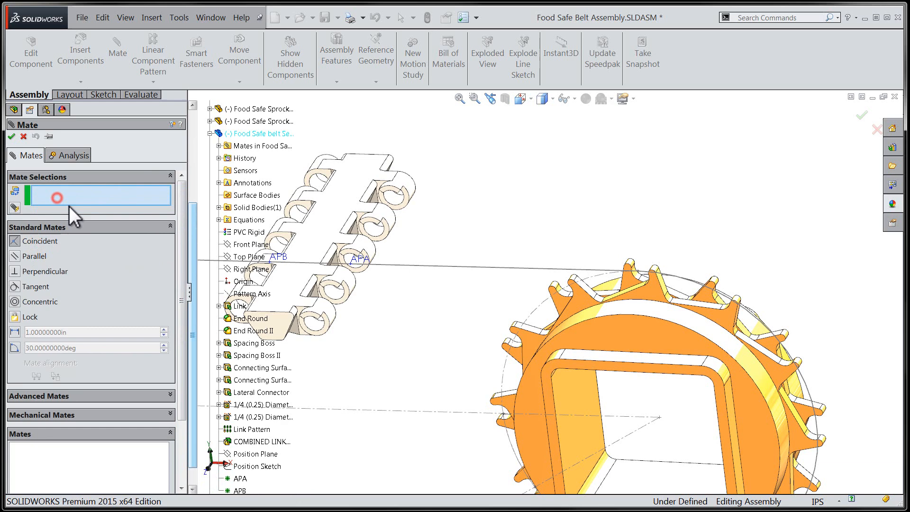
left_click(332, 292)
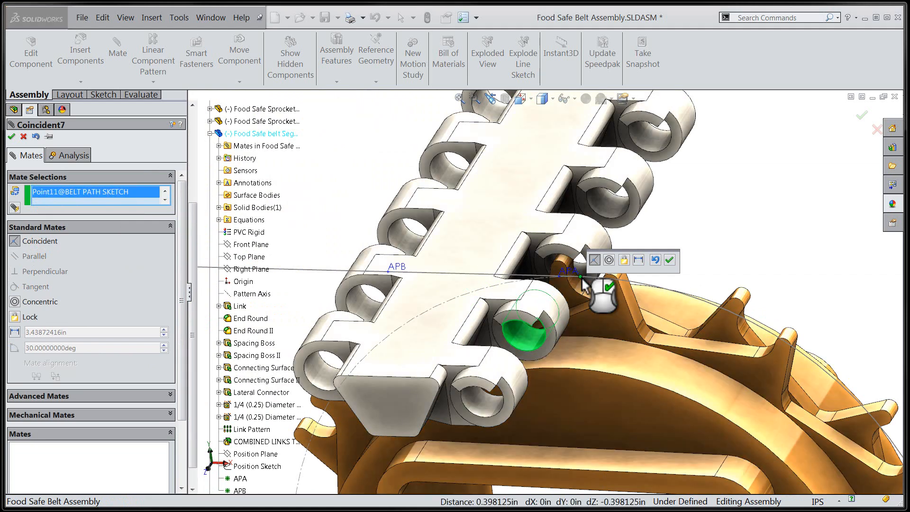
left_click(670, 260)
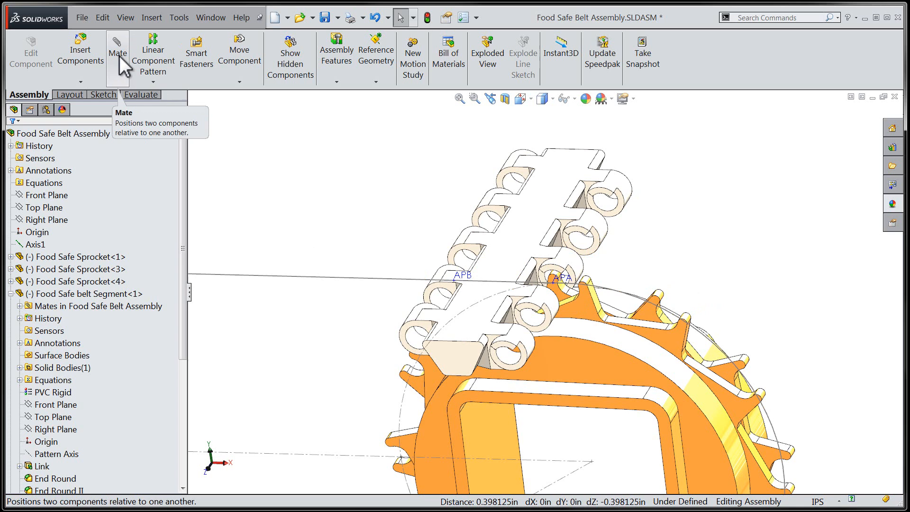
Add a Rack Pinion mechanical mate between the belt segment edge and the sprocket pitch circle.
left_click(118, 43)
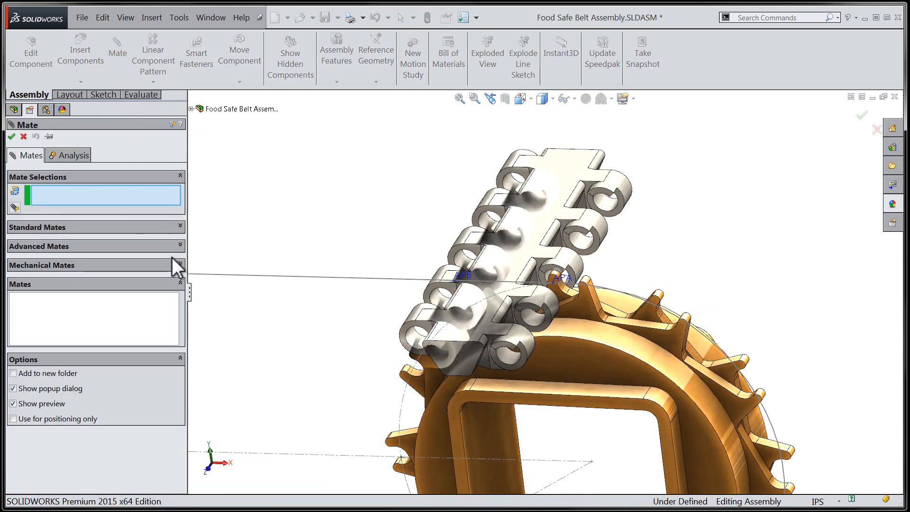
left_click(179, 265)
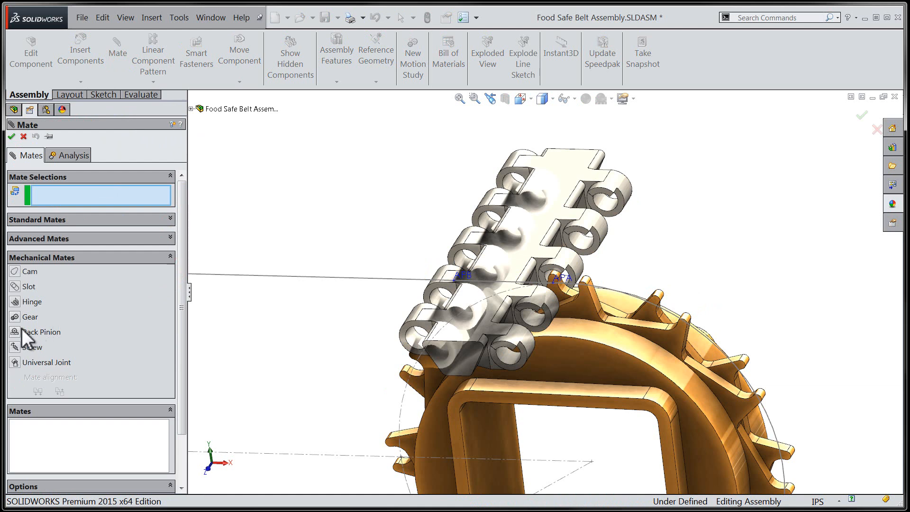
left_click(43, 332)
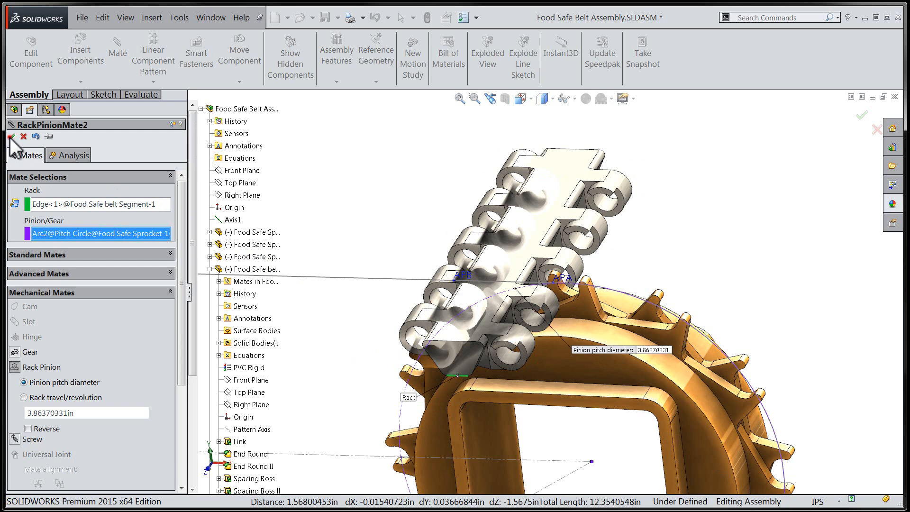
left_click(9, 150)
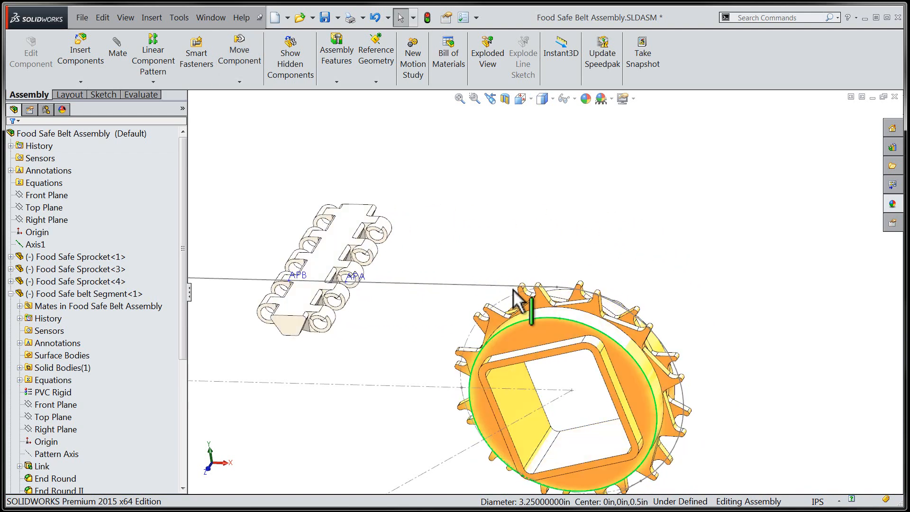
left_click(499, 286)
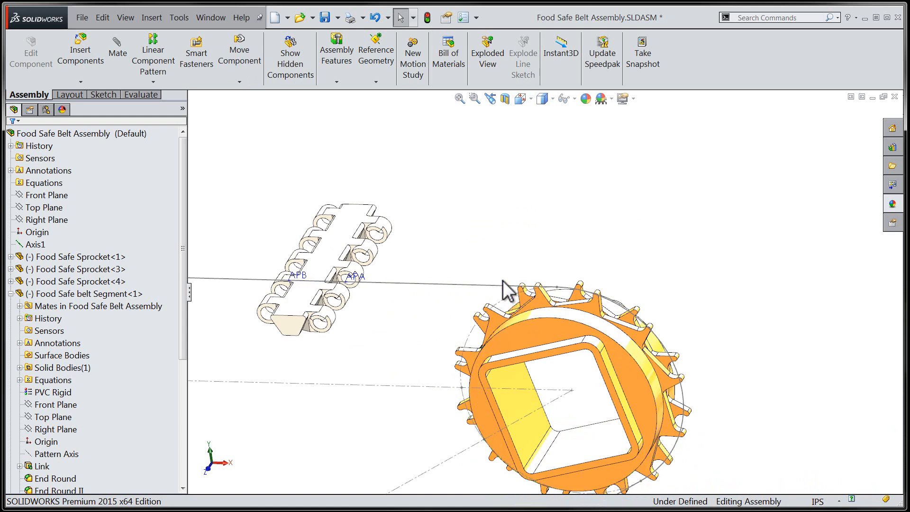
mouse_move(562, 243)
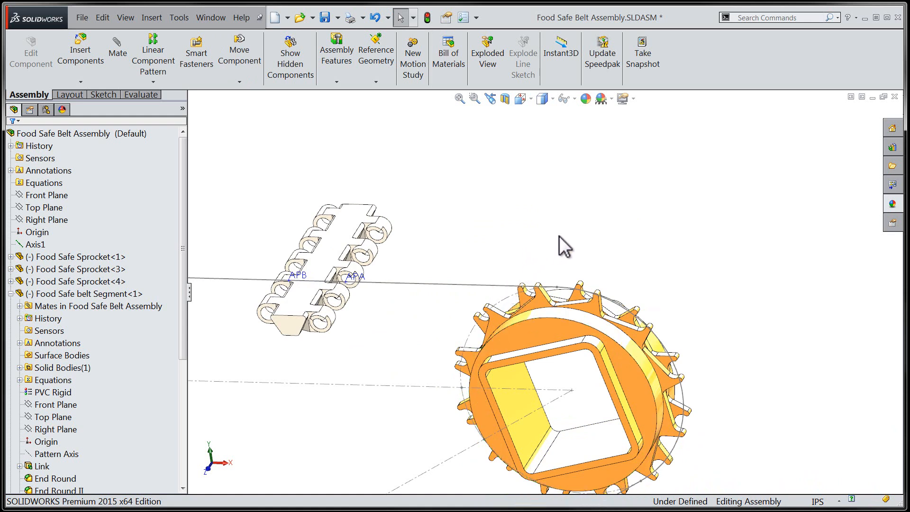